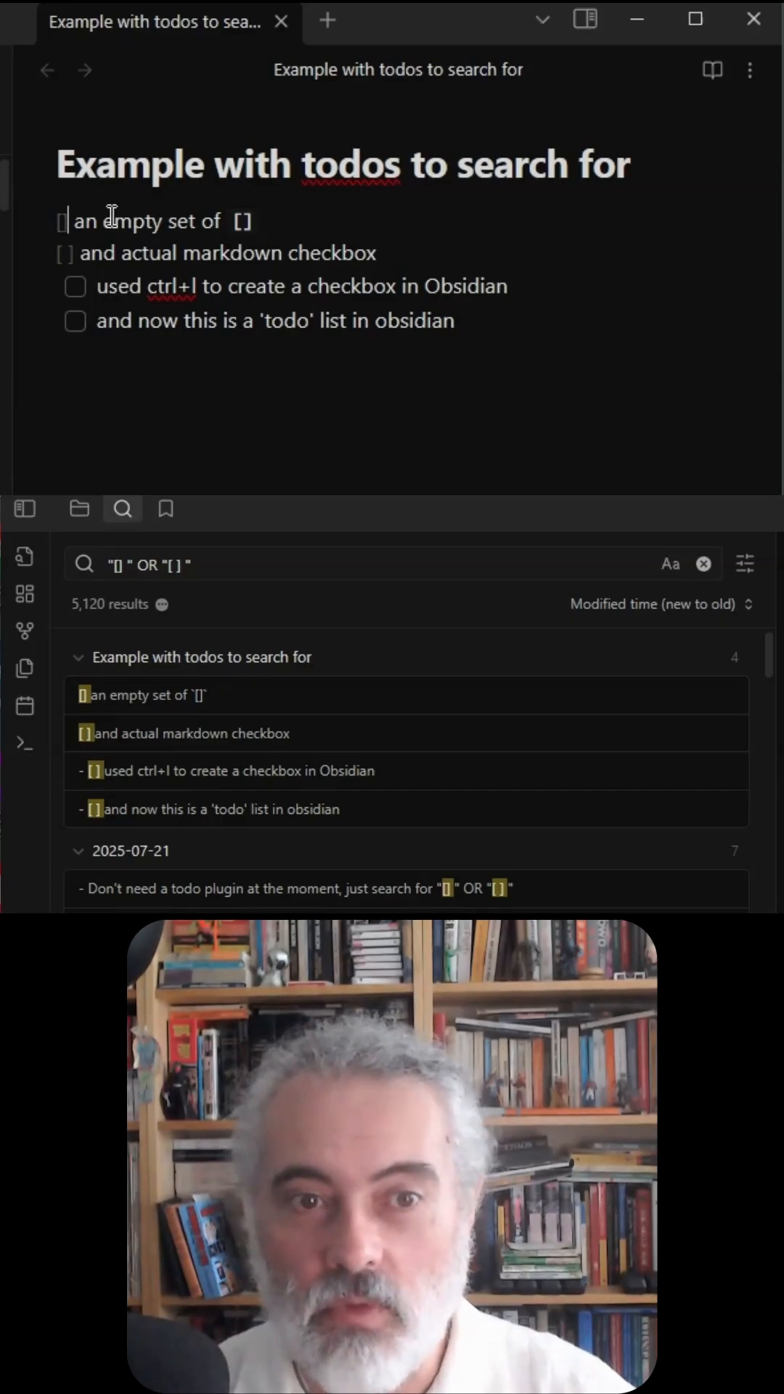
pyautogui.moveTo(151, 271)
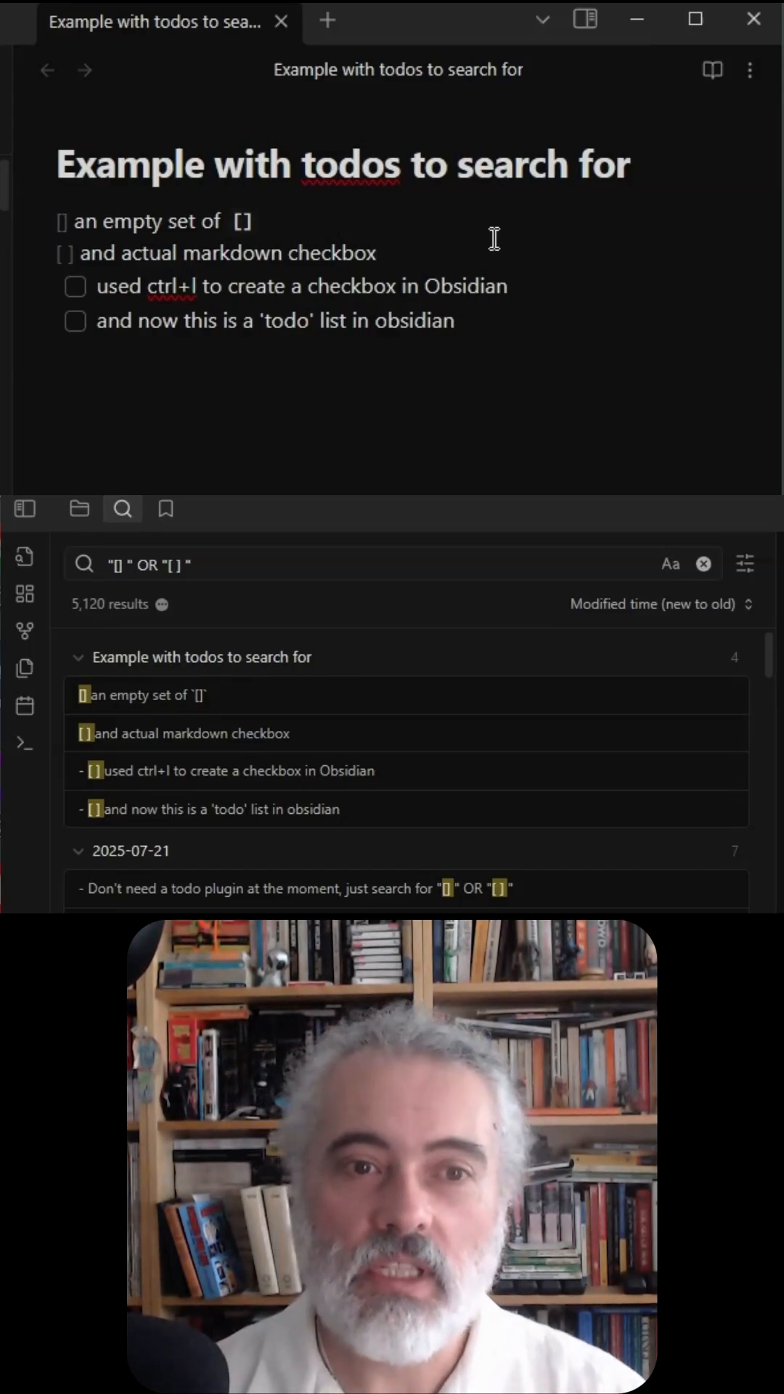
# Add an unchecked checkbox reading 'new todo item' after the last todo in the note
pyautogui.click(514, 286)
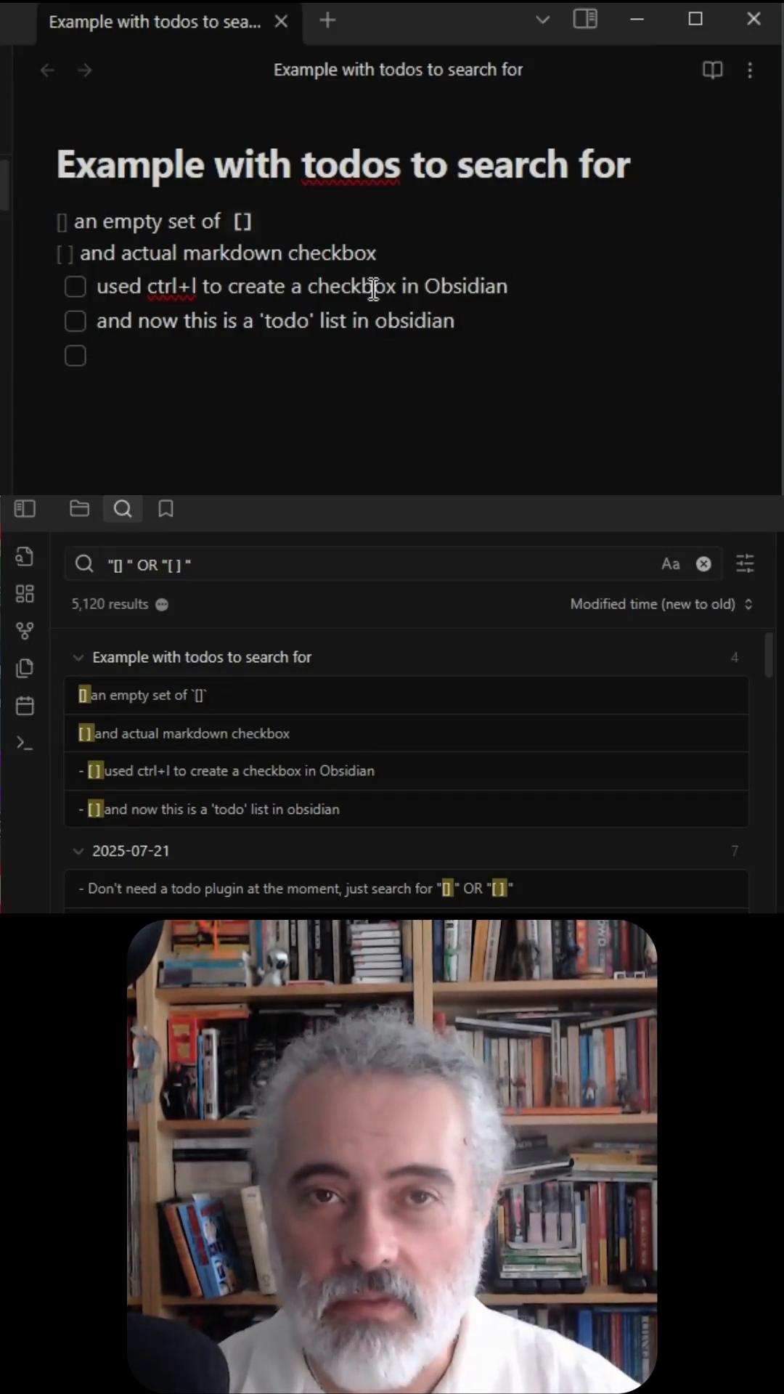
pyautogui.write('new todo it')
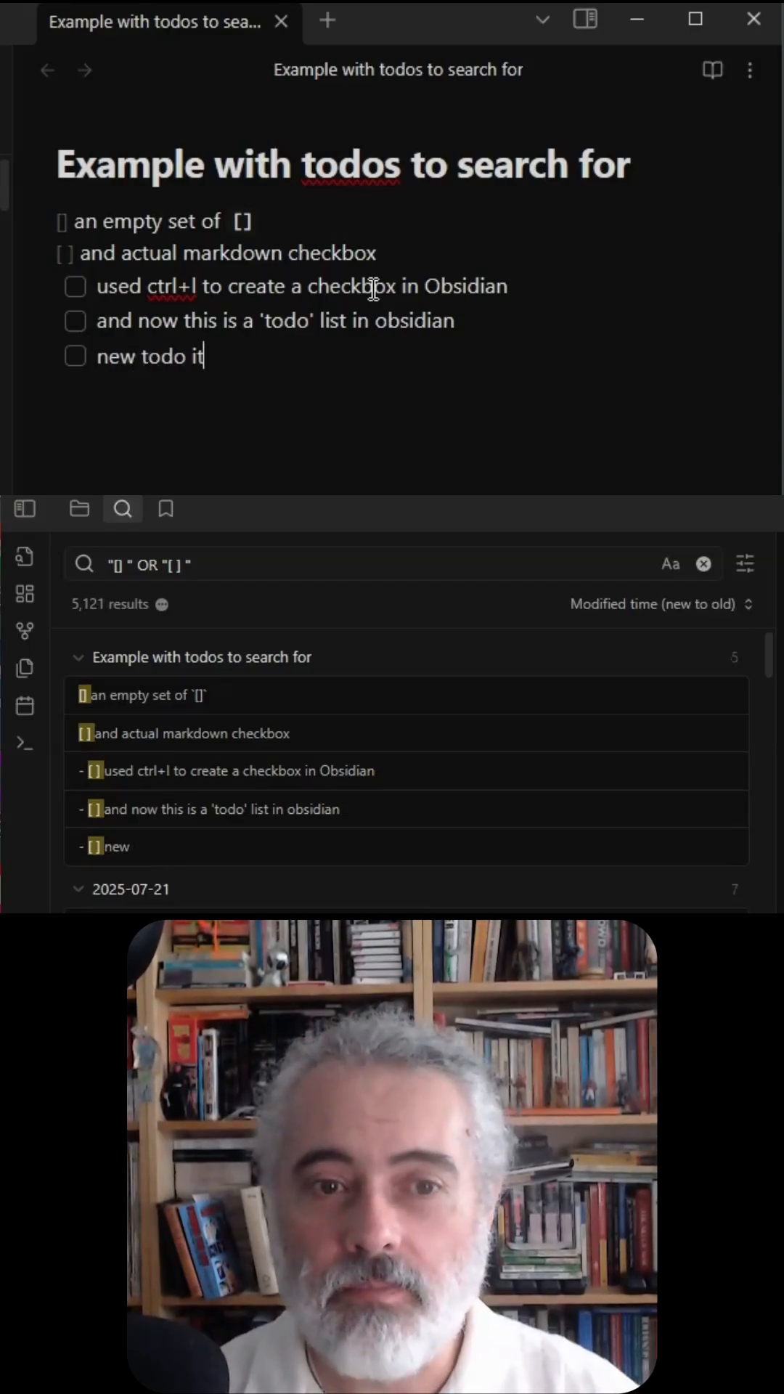
pyautogui.write('em')
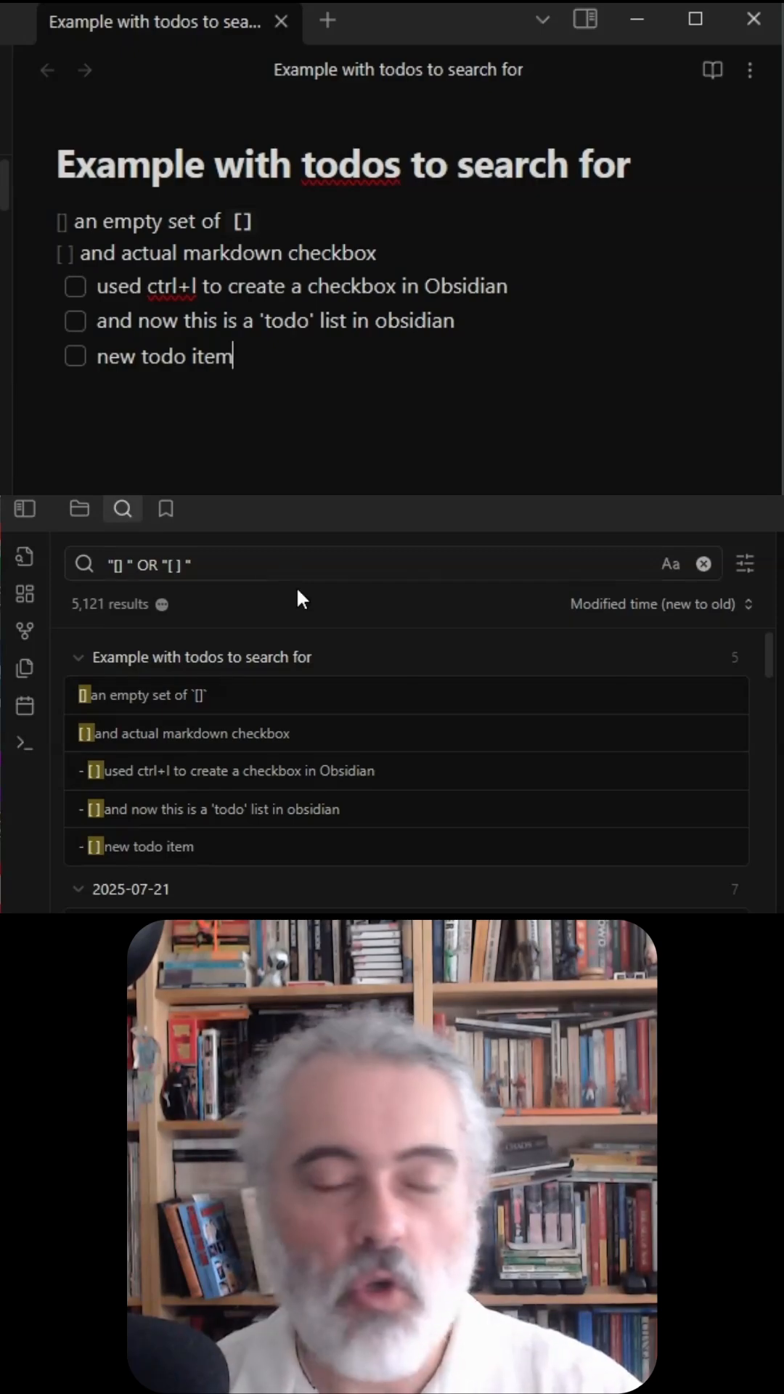
pyautogui.moveTo(266, 576)
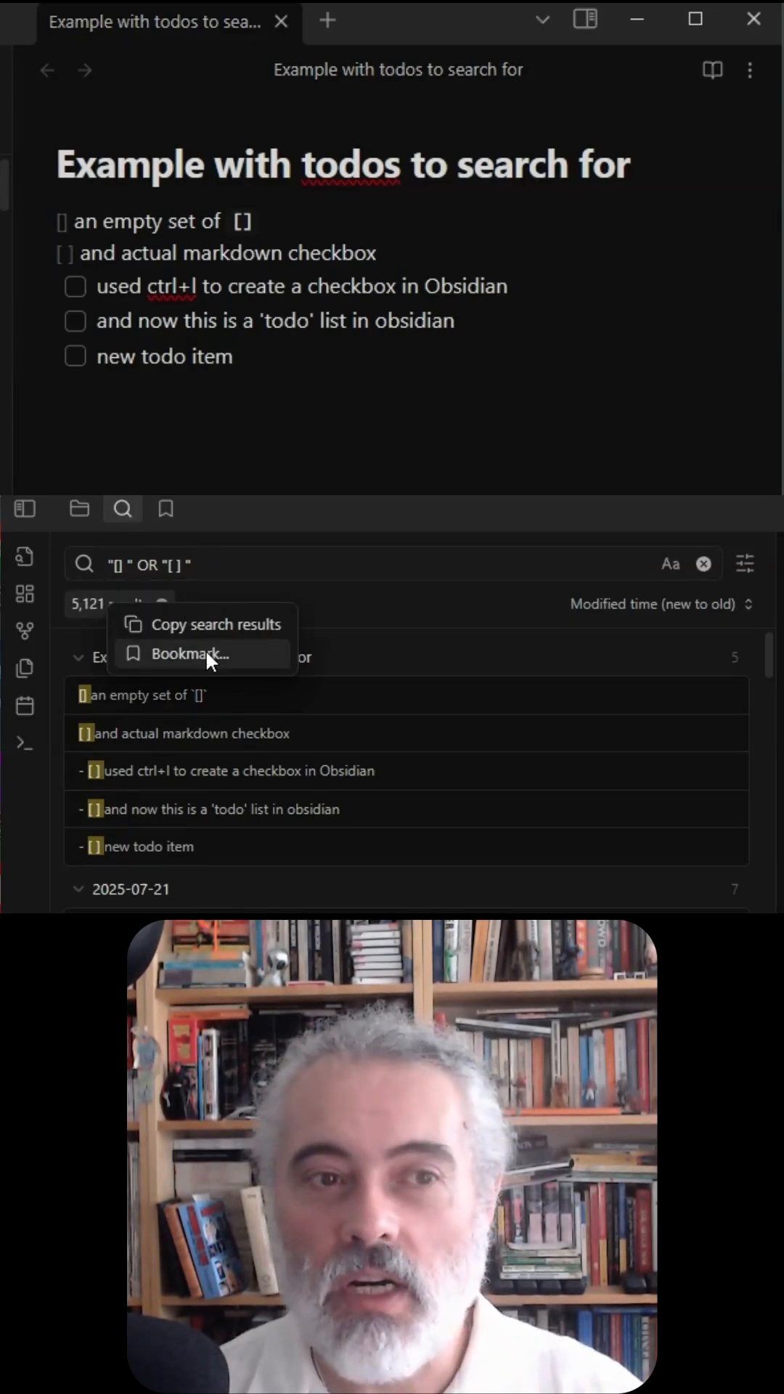
pyautogui.moveTo(221, 508)
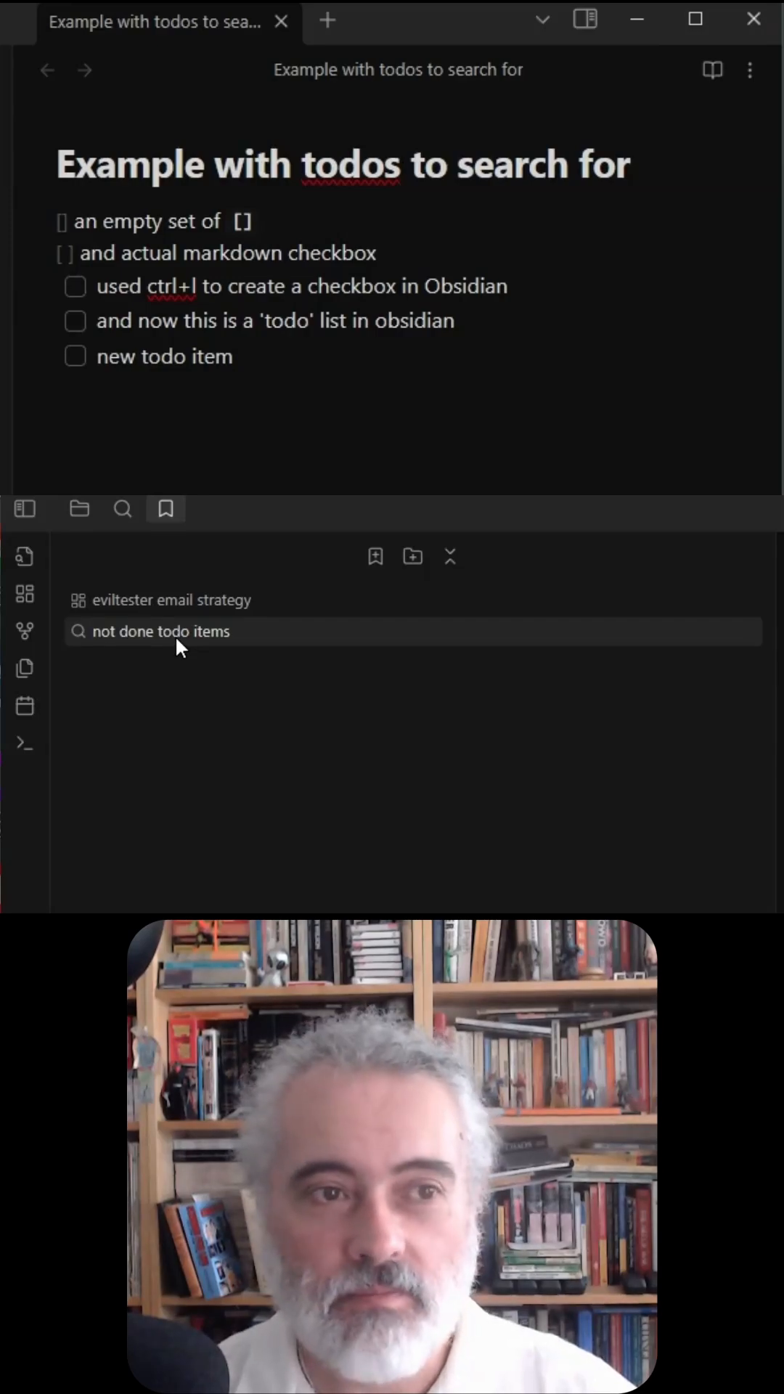
# Reopen the 'not done todo items' bookmark to list the five unchecked todos
pyautogui.click(122, 508)
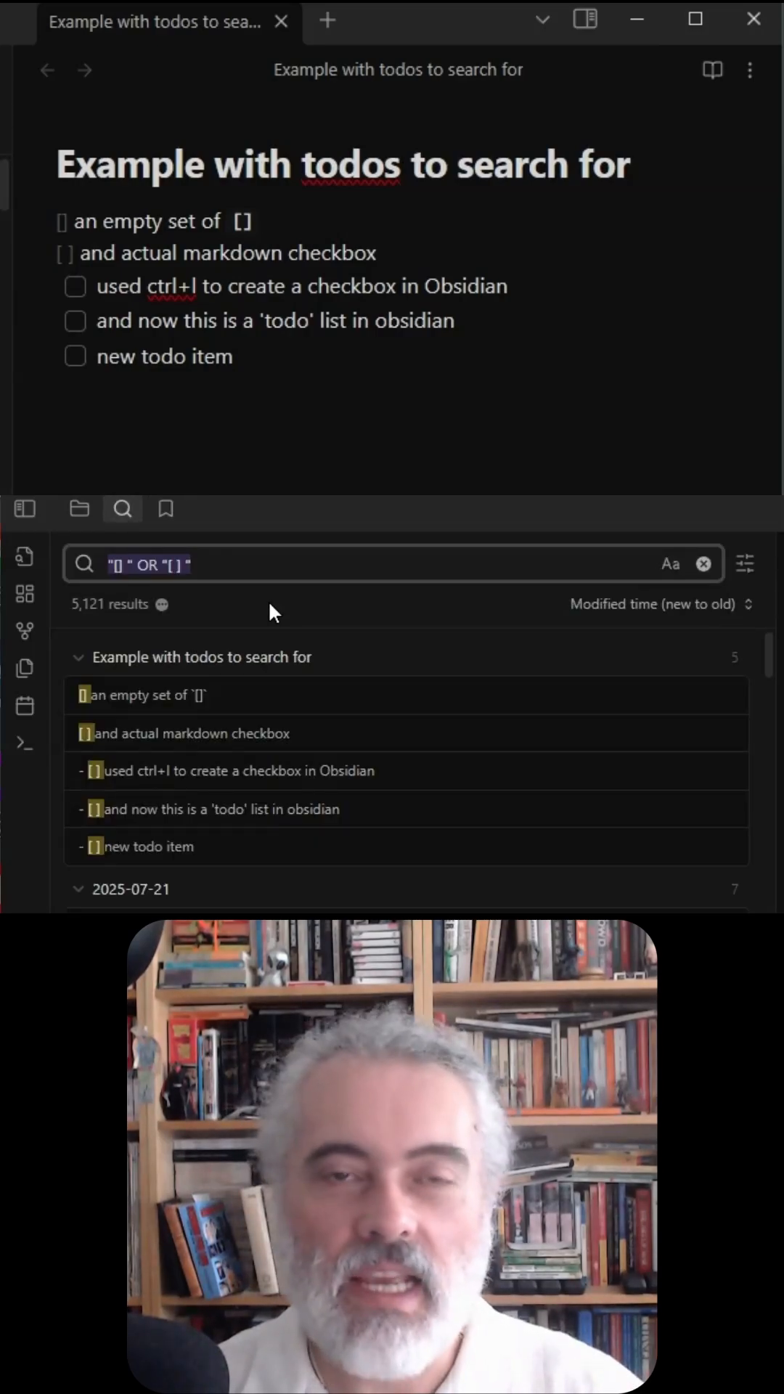